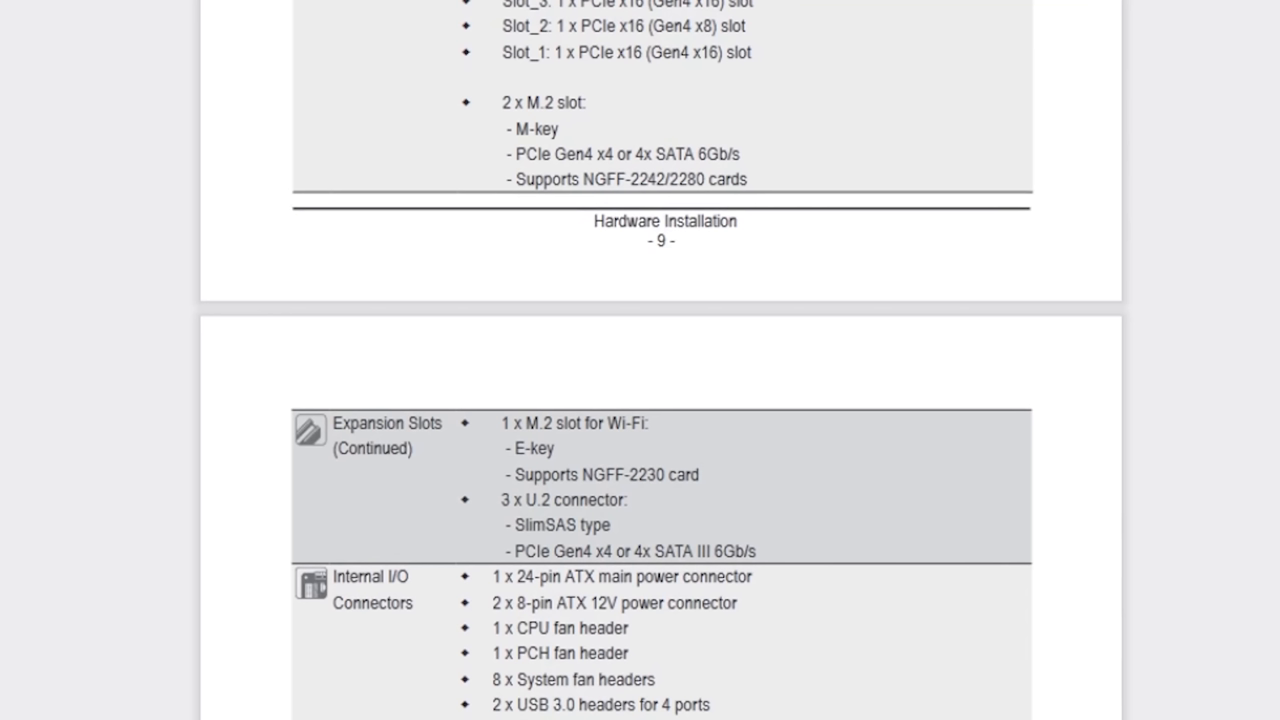
Open the manual page listing expansion slots, M.2 and U.2 support, and internal I/O connectors
double_click(630, 551)
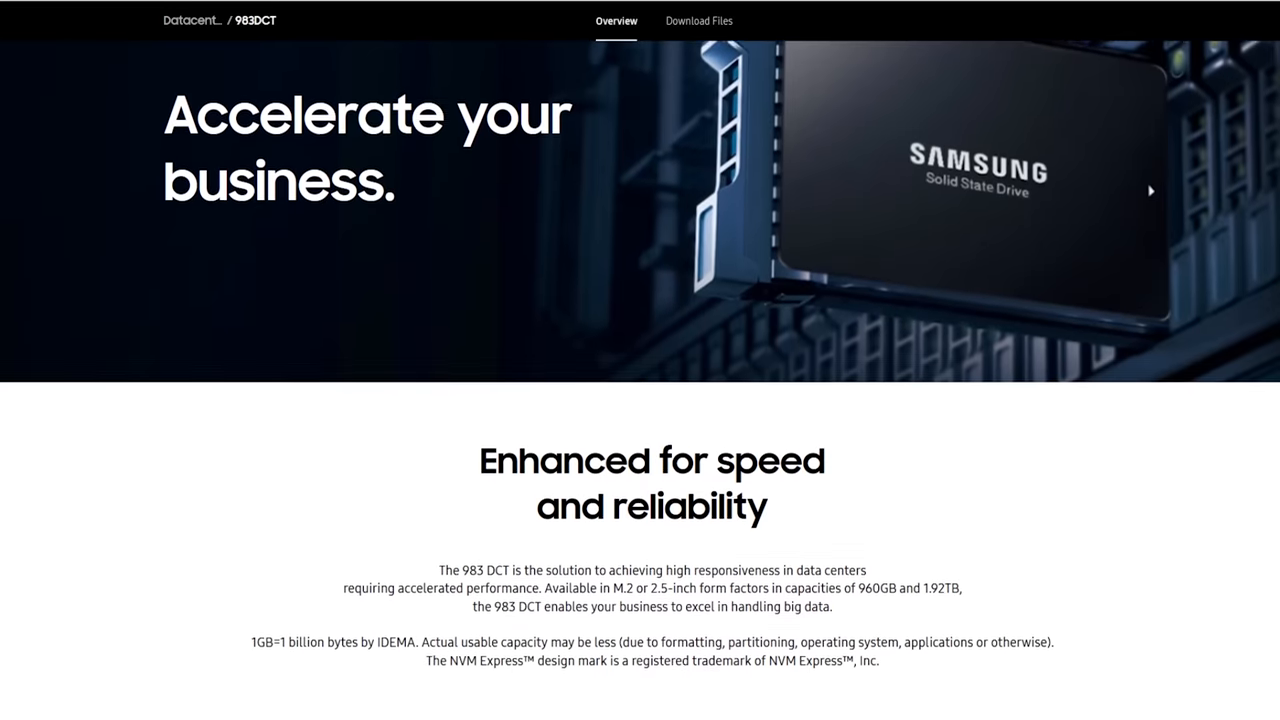
Scroll the Samsung 983 DCT Overview intro on datacenter SSD speed and reliability
scroll("down", 3)
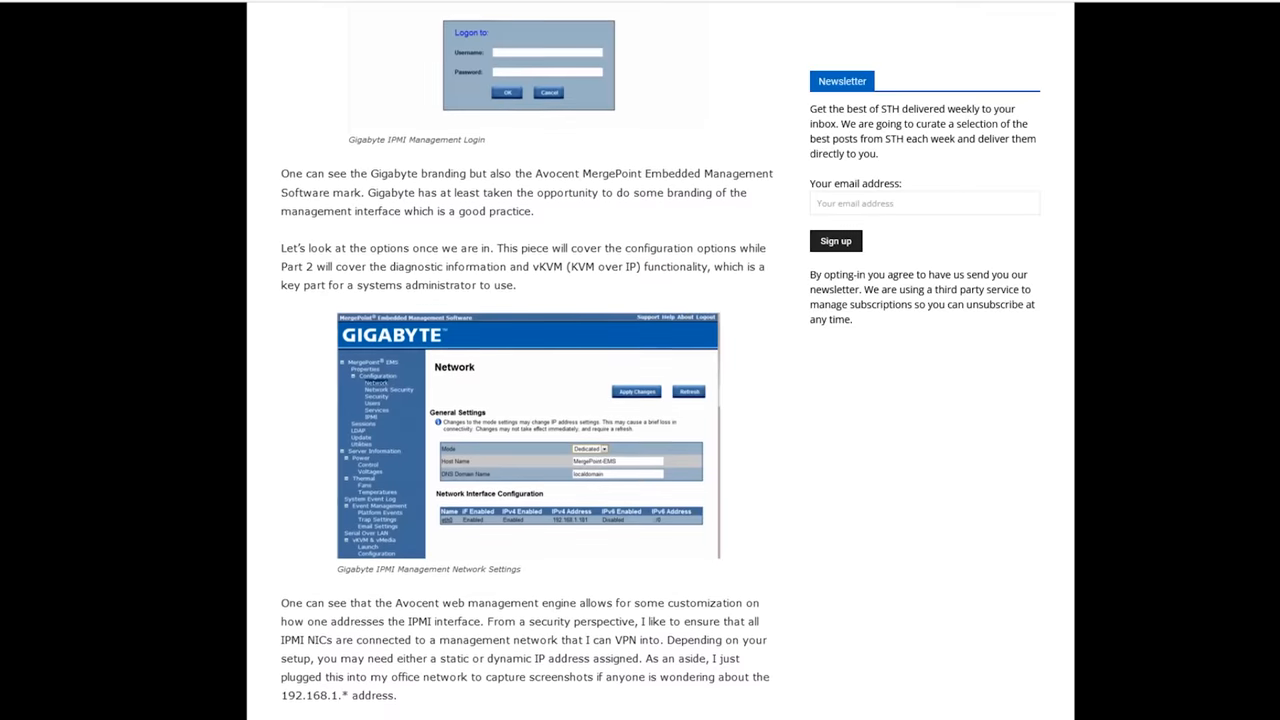
Scroll past the Network Settings screenshot down to the Network Security settings screenshot
scroll("down", 3)
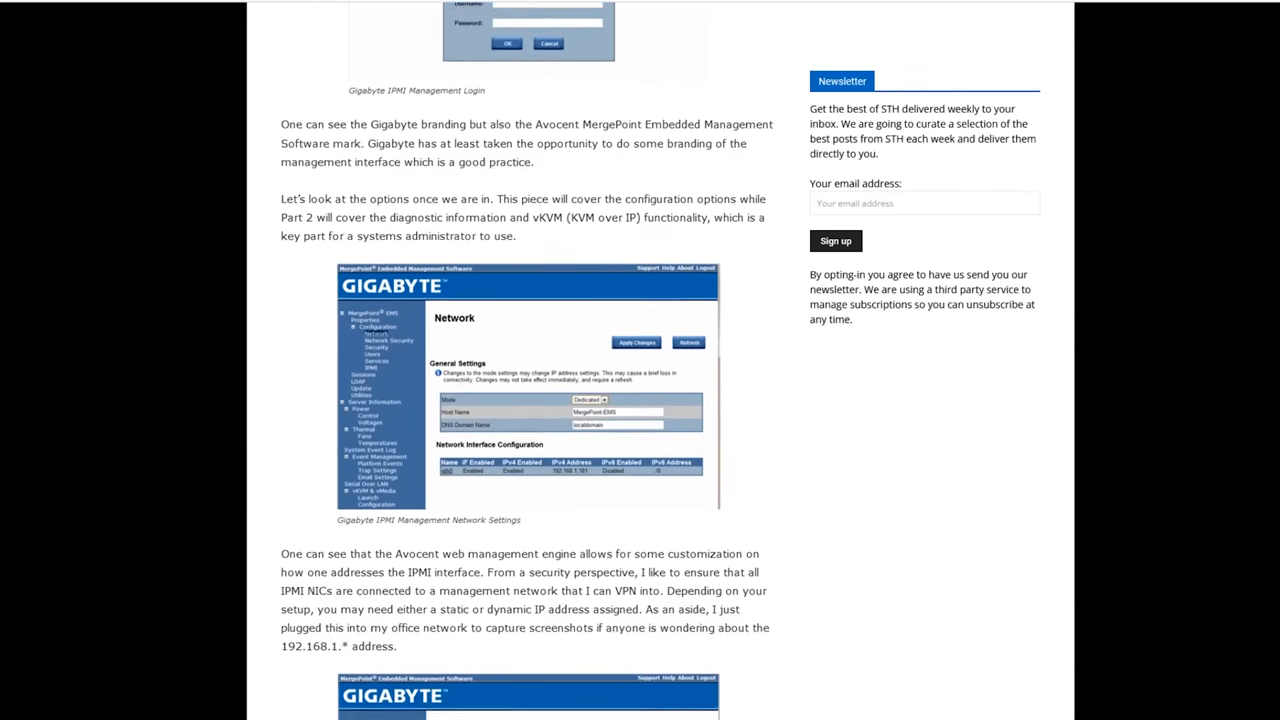
scroll("down", 3)
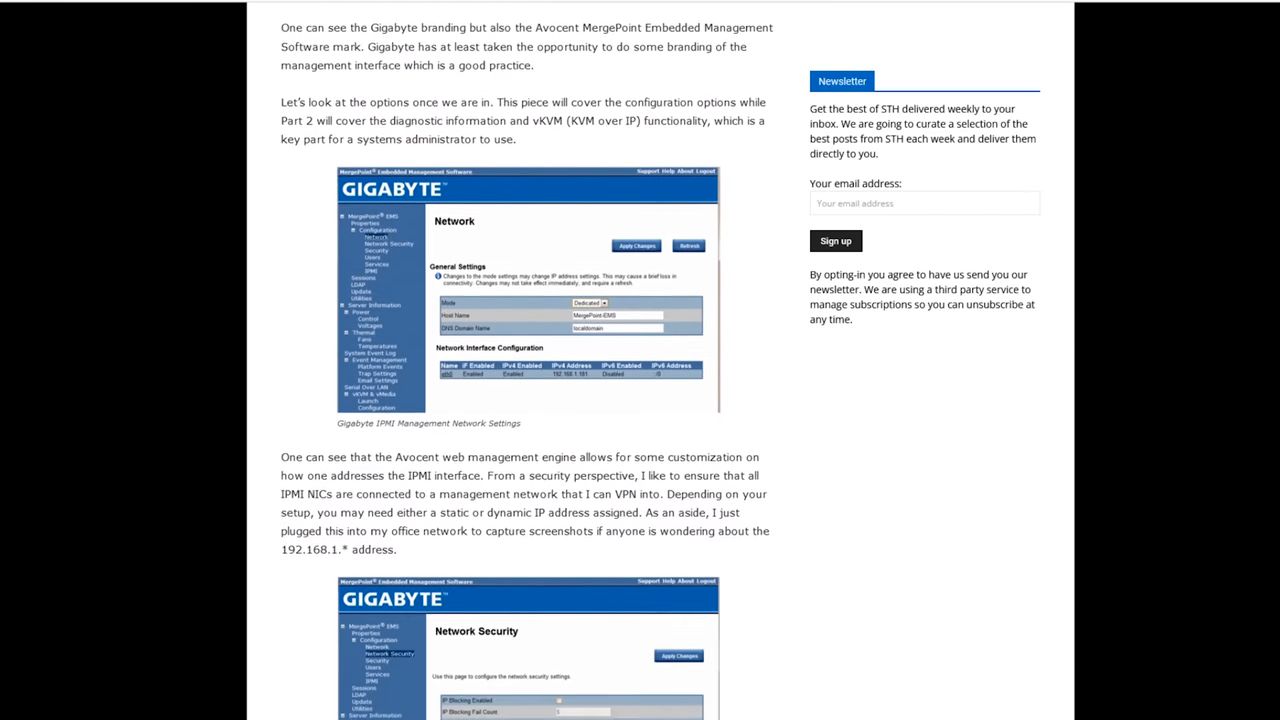
scroll("down", 3)
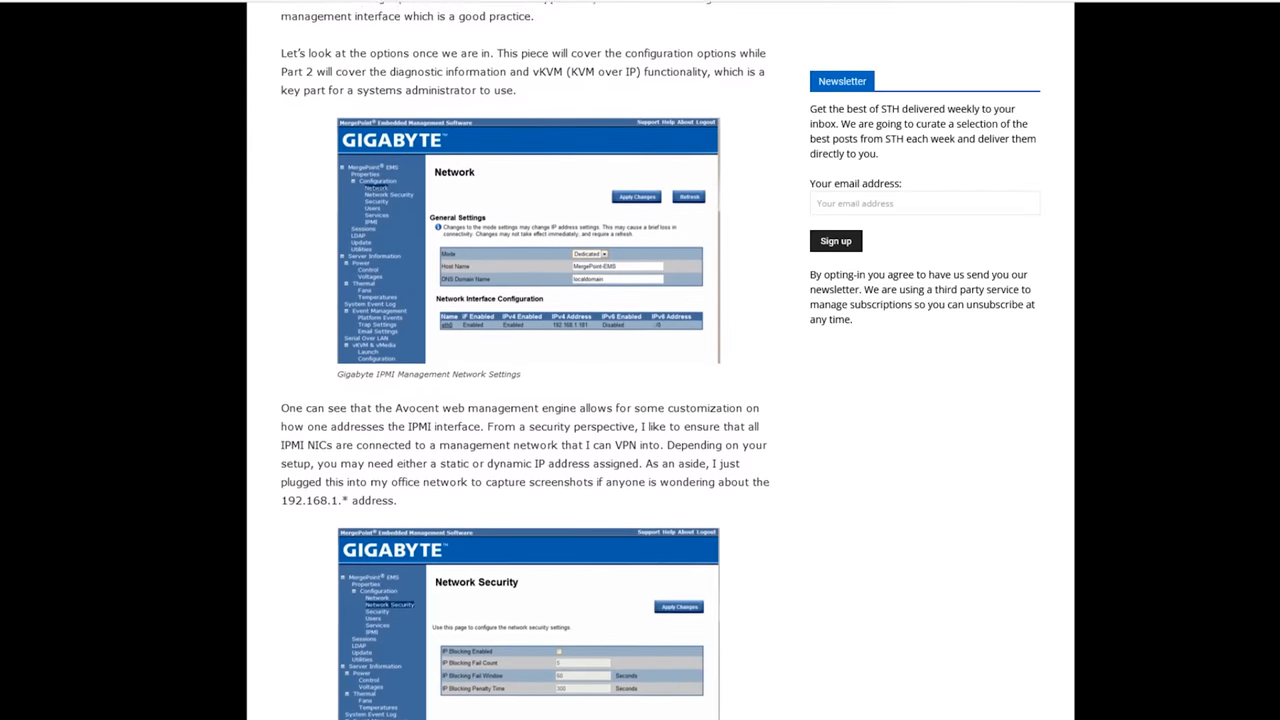
scroll("down", 3)
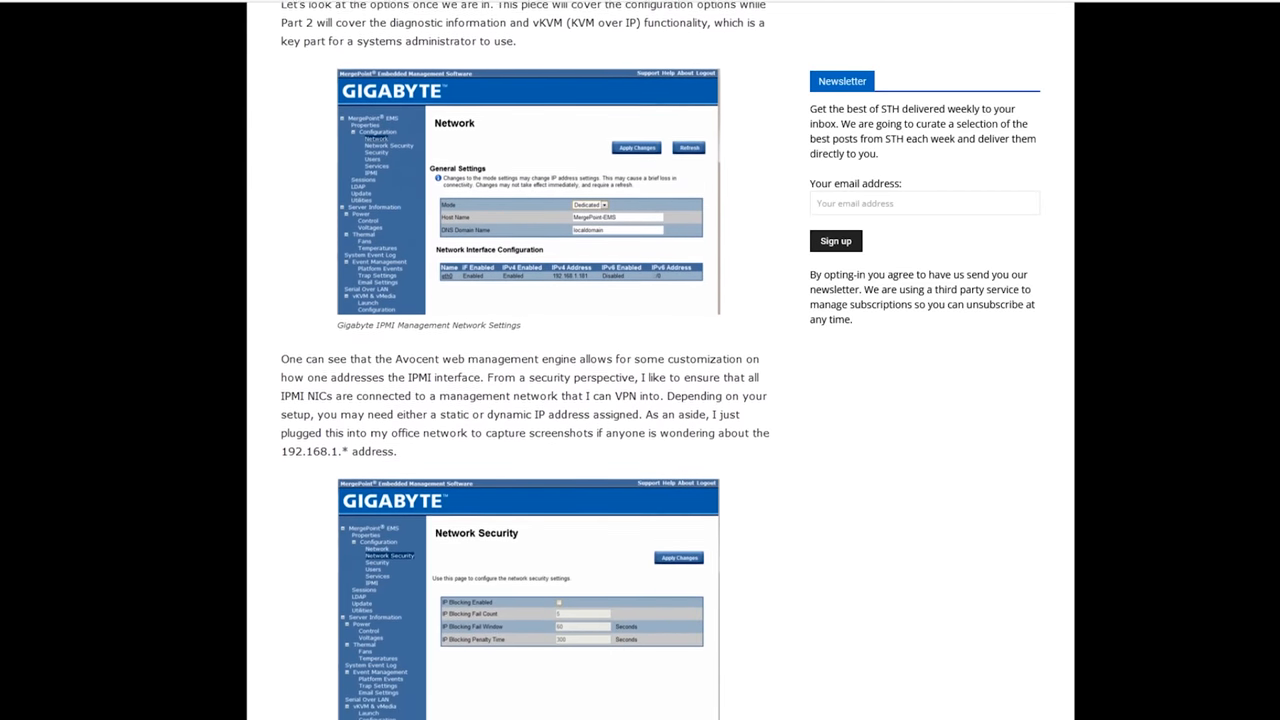
scroll("down", 3)
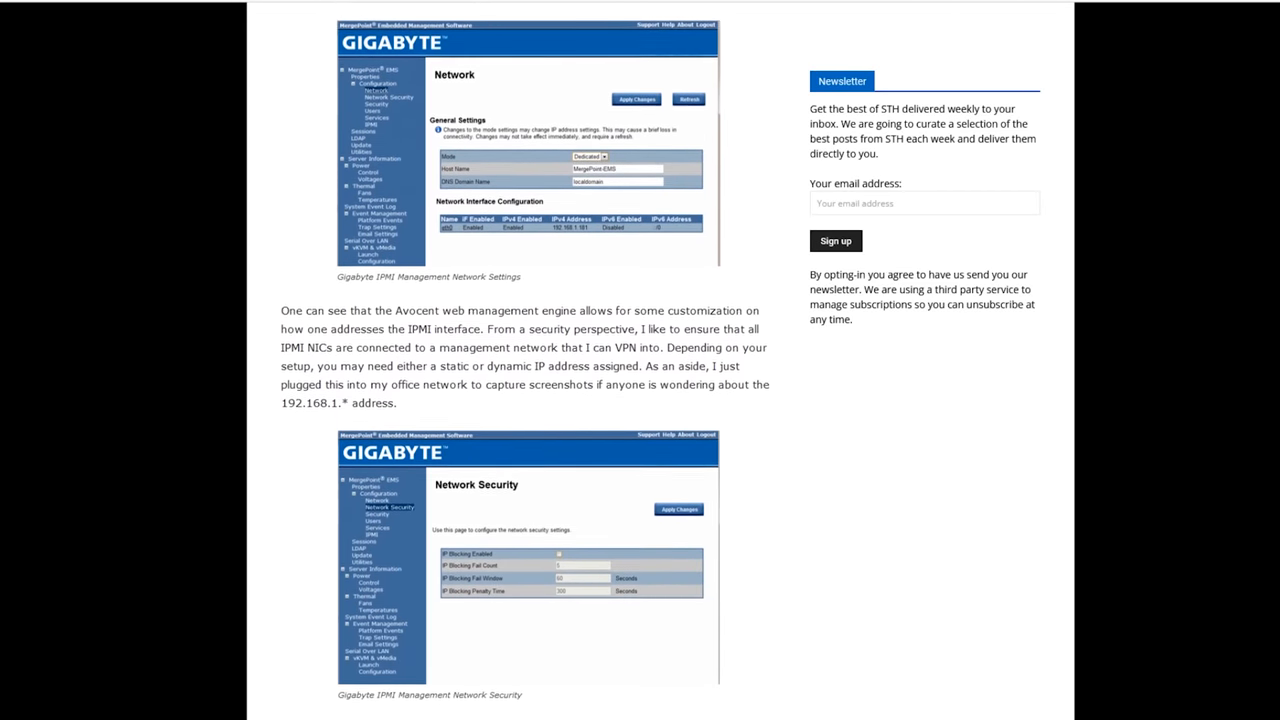
scroll("down", 3)
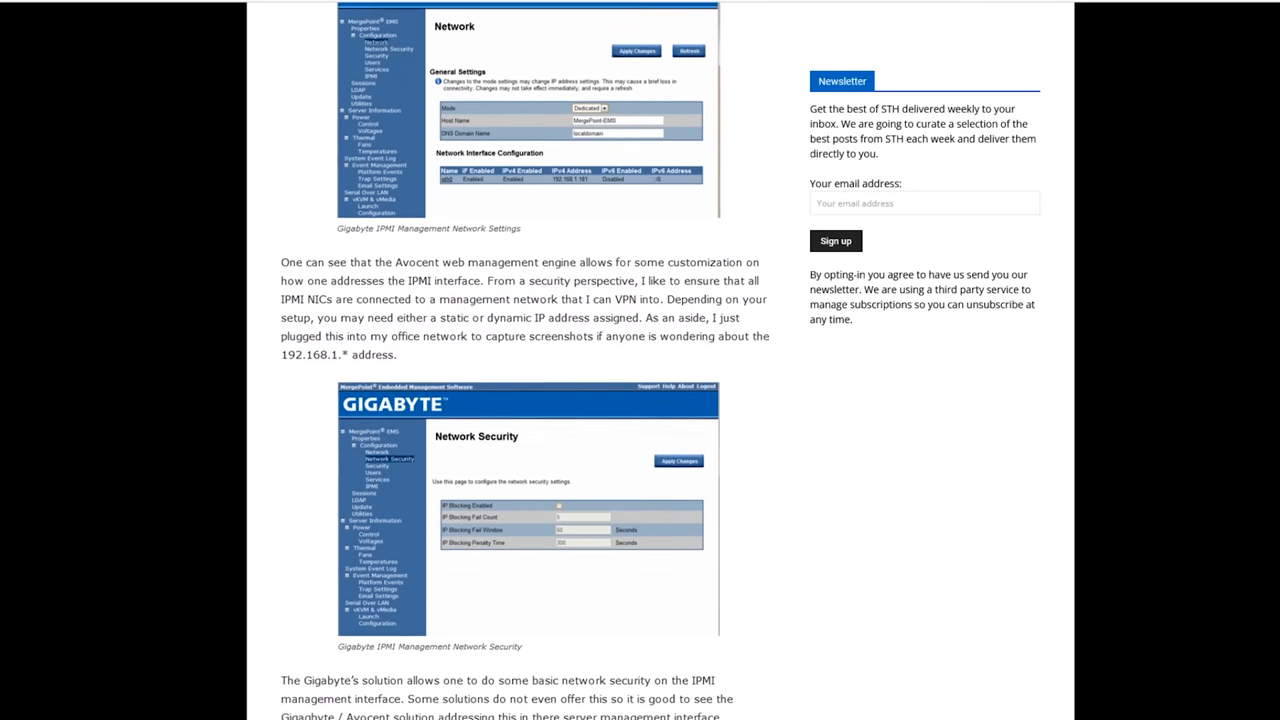